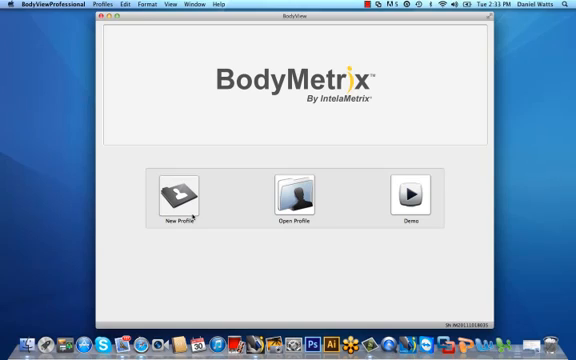
mouse_move(284, 234)
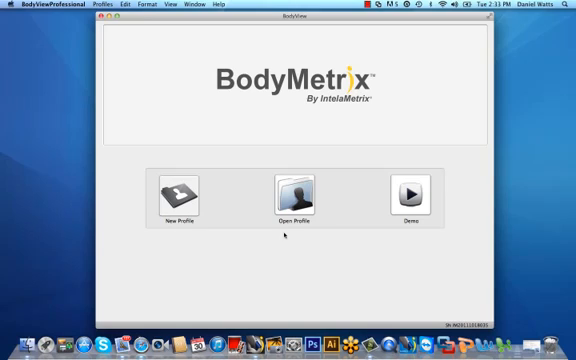
mouse_move(300, 226)
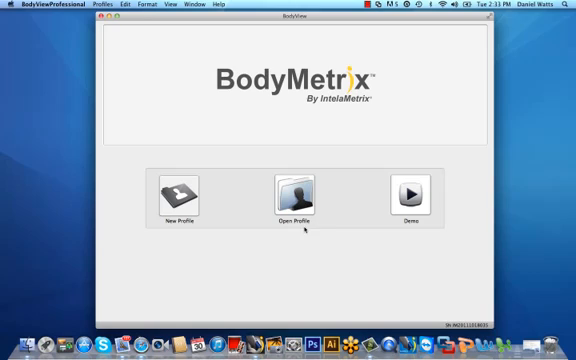
mouse_move(400, 232)
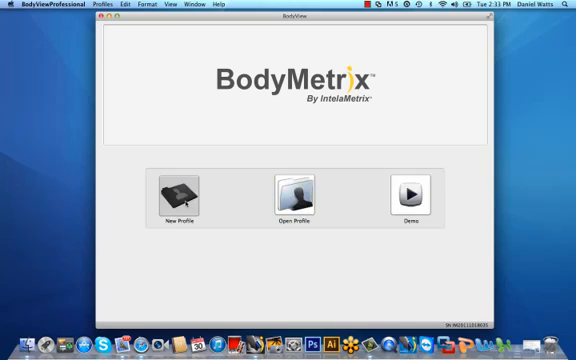
Step: Start a new male profile born 4/13/1966 with Athletic as the athletic type
left_click(180, 195)
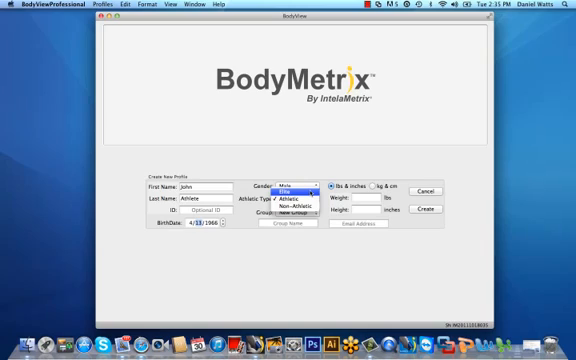
left_click(292, 191)
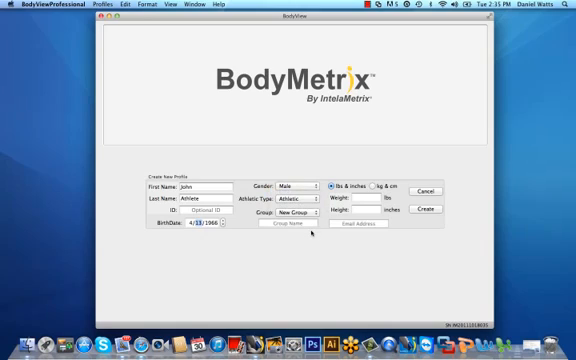
Step: Enter 'Biggest Loser' as the profile's group name
left_click(290, 223)
type("Biggest Loser")
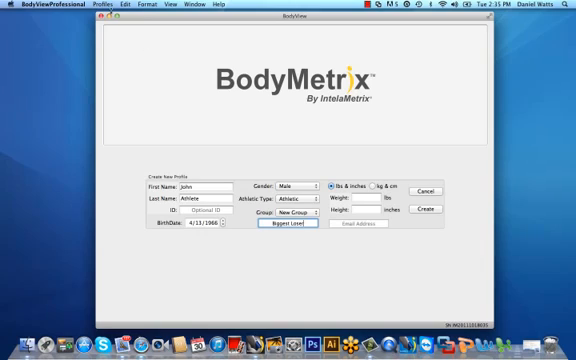
left_click(100, 5)
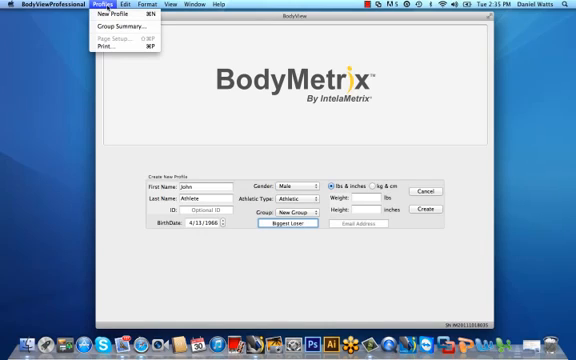
left_click(129, 26)
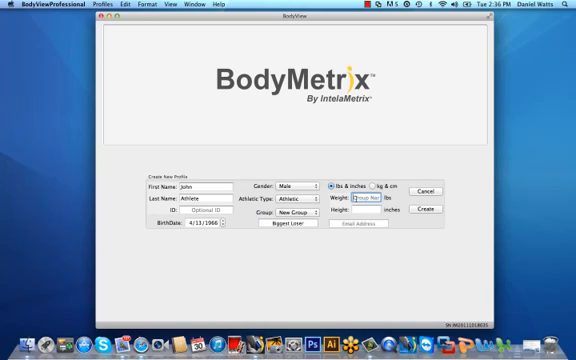
Step: Enter weight 188 lbs, height 66 inches and the email address
type("188")
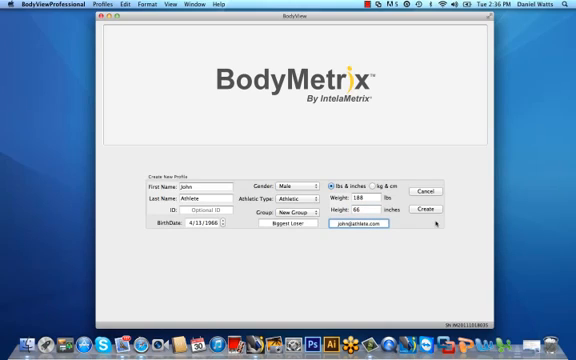
Step: Create the profile, choose the 3-sites Jackson&Pollock formula, and dismiss the Thigh guide
left_click(424, 211)
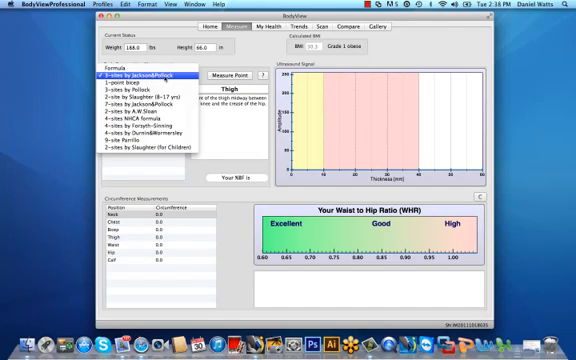
left_click(140, 73)
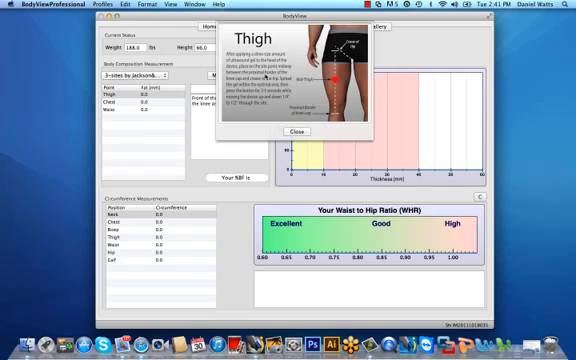
left_click(294, 131)
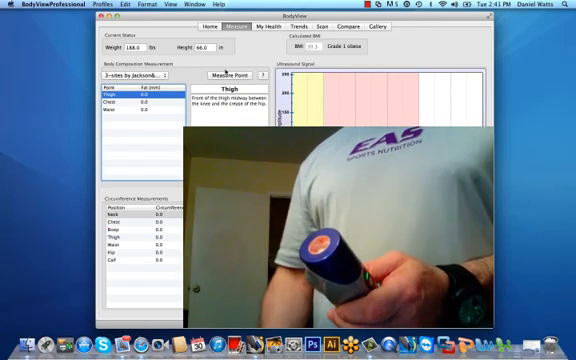
Step: Capture a thigh ultrasound reading showing 7.2 mm of fat
left_click(227, 78)
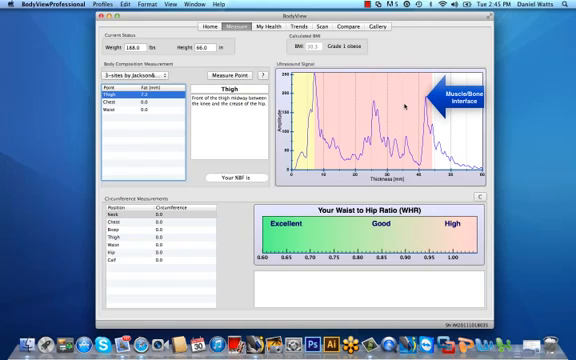
Step: Retake the thigh reading at about 7.1 mm, then select the Chest site
left_click(227, 75)
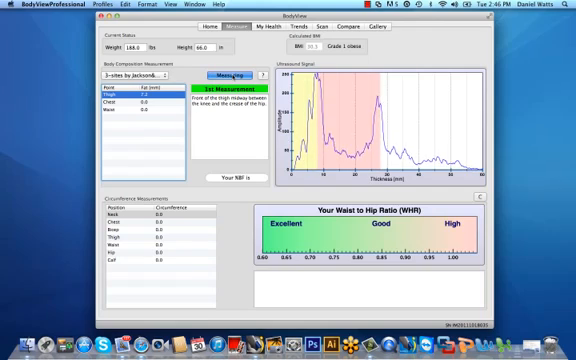
left_click(221, 74)
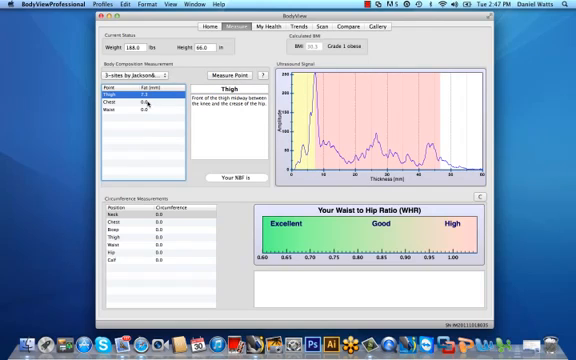
left_click(112, 105)
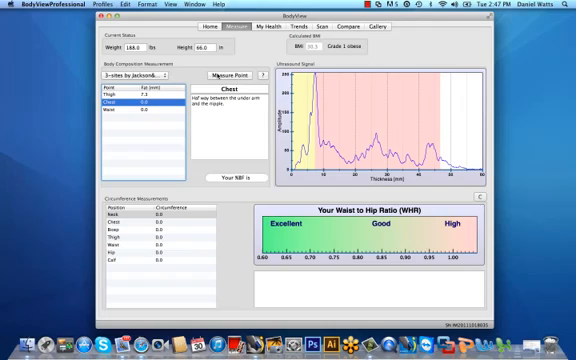
Step: Scan the chest site and capture its fat-thickness reading
left_click(232, 76)
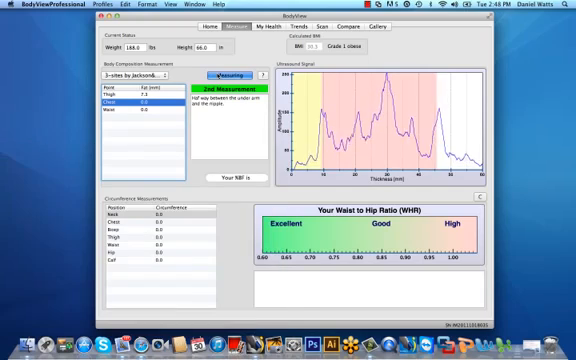
left_click(229, 78)
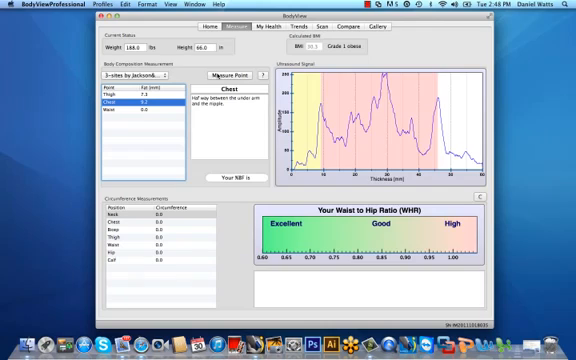
Step: Select Waist and capture its reading of about 5.8 mm, completing all three sites
left_click(113, 115)
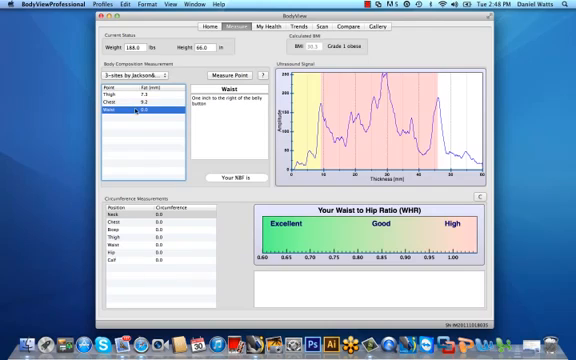
left_click(230, 75)
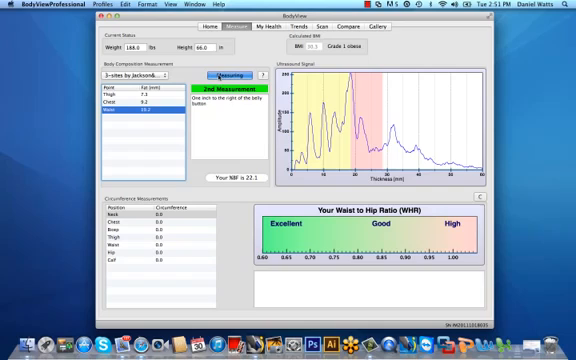
left_click(222, 75)
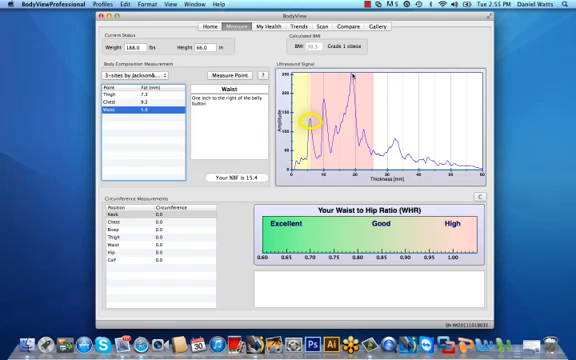
mouse_move(305, 118)
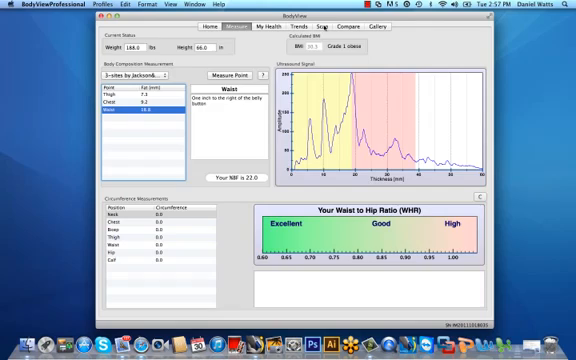
Step: Switch to the Scan view to set up the left bicep gray-scale scan settings
left_click(325, 26)
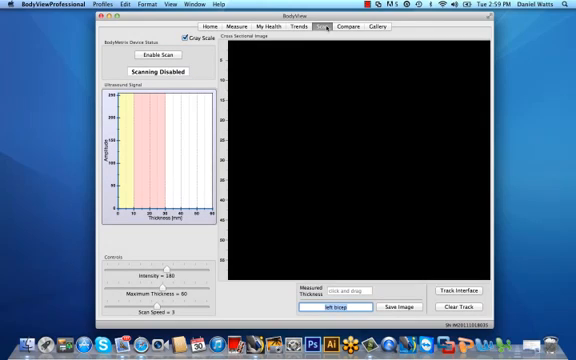
left_click(330, 307)
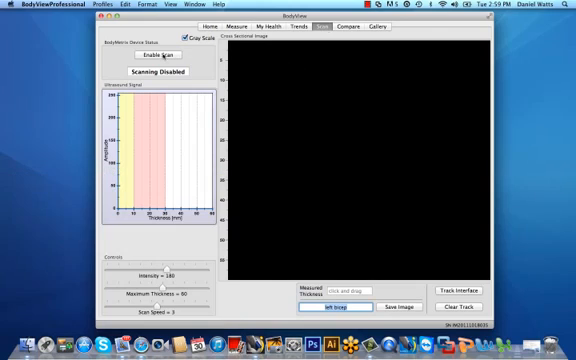
Step: Enable scanning and capture a live cross-sectional ultrasound image of the left bicep
left_click(160, 55)
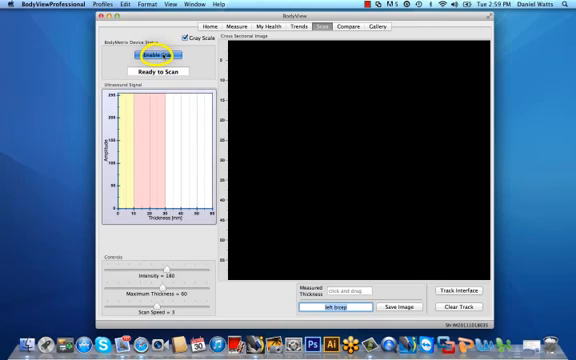
left_click(158, 52)
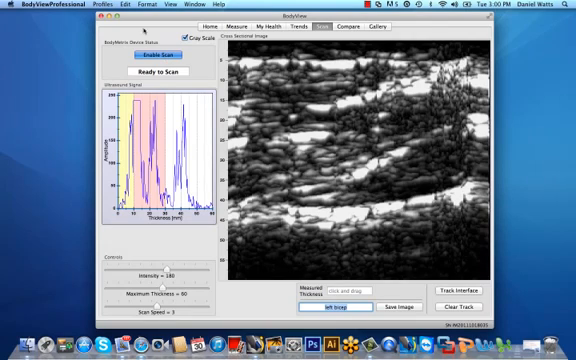
Step: Turn off Gray Scale to show the bicep scan in colour
left_click(188, 38)
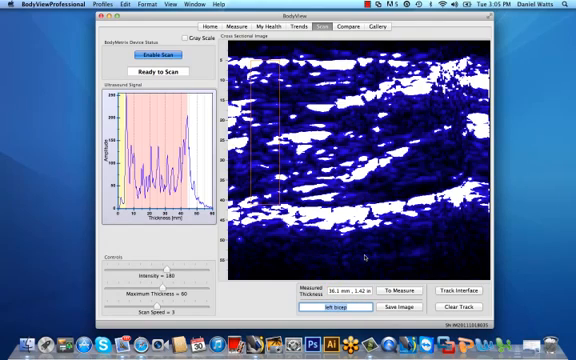
Step: Track the upper fat boundary, giving readings of about 5.8–6.0 mm
left_click(448, 291)
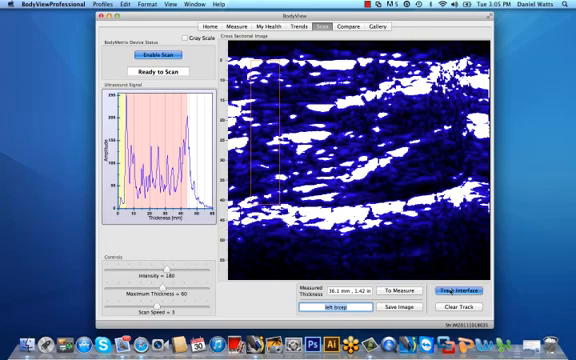
left_click(157, 54)
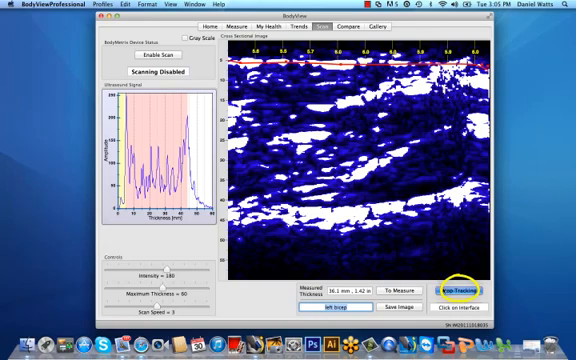
left_click(461, 291)
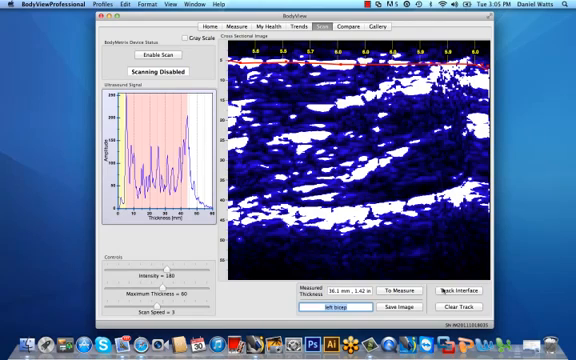
Step: Track the deeper muscle boundary, adding readings of about 33–37 mm
left_click(464, 291)
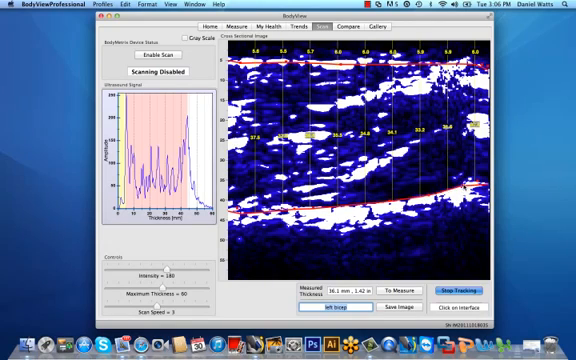
left_click(458, 290)
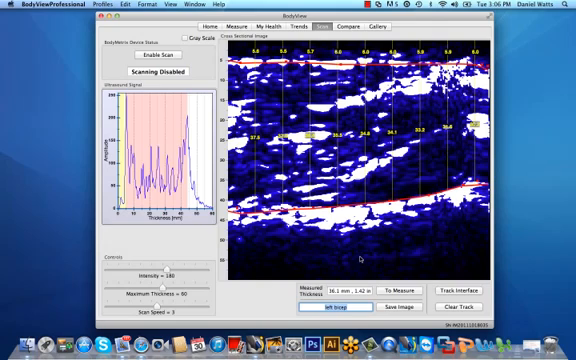
Step: Save the tracked left bicep image and select it in the Compare view
left_click(397, 306)
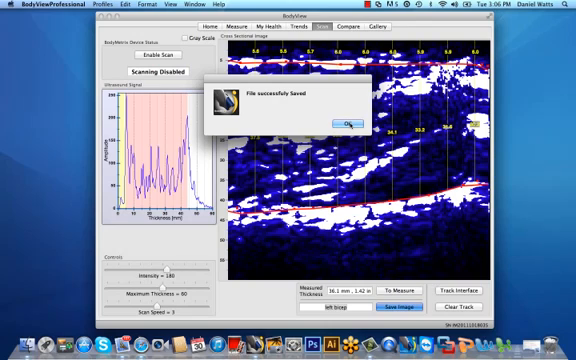
left_click(366, 121)
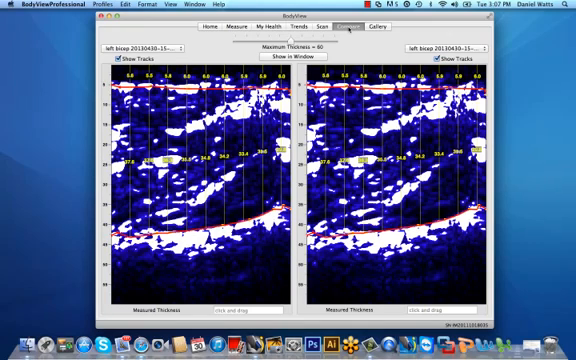
left_click(147, 48)
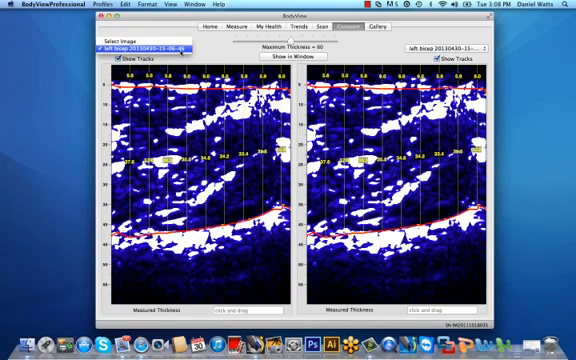